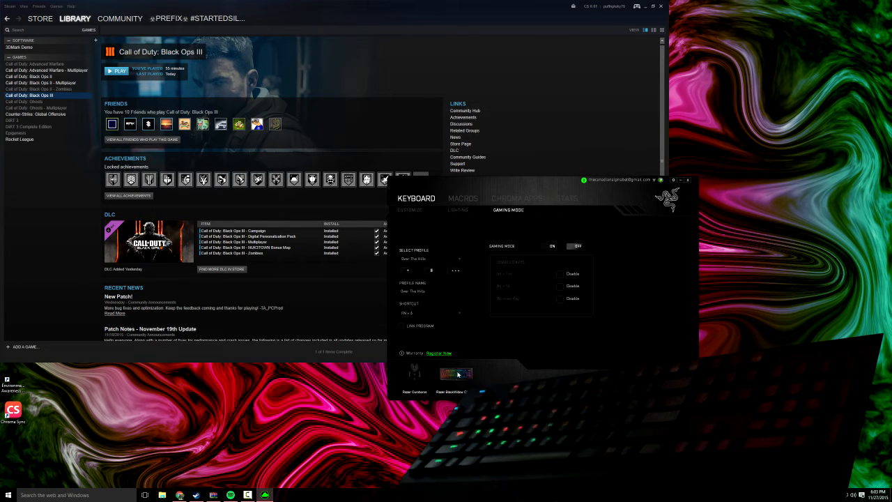
Move from gaming mode to the keyboard Customize page and show the Black Ops III Chroma app
{"action": "left_click", "coordinate": [409, 210]}
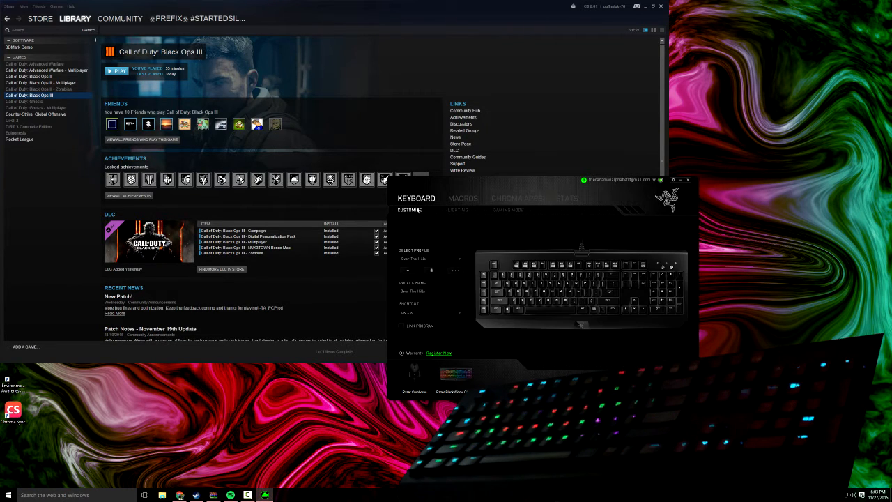
{"action": "left_click", "coordinate": [517, 198]}
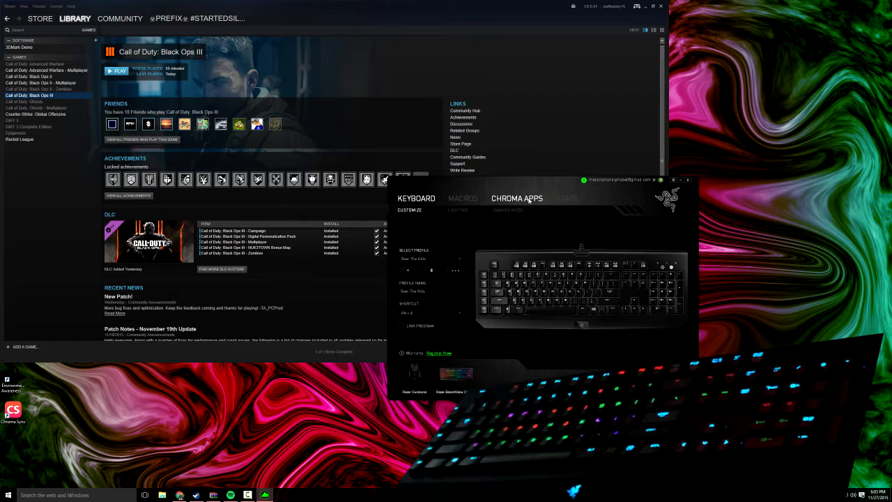
{"action": "left_click", "coordinate": [517, 198]}
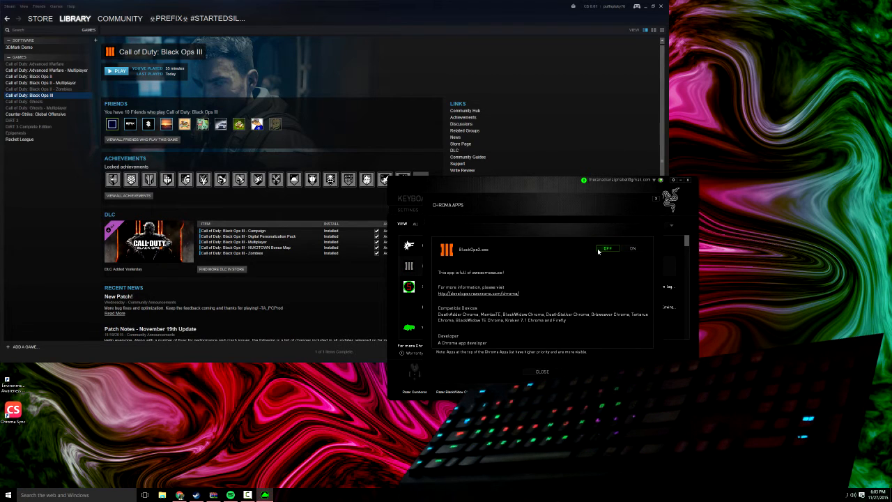
Close the Black Ops III app details to return to the full Chroma Apps list
{"action": "left_click", "coordinate": [542, 371]}
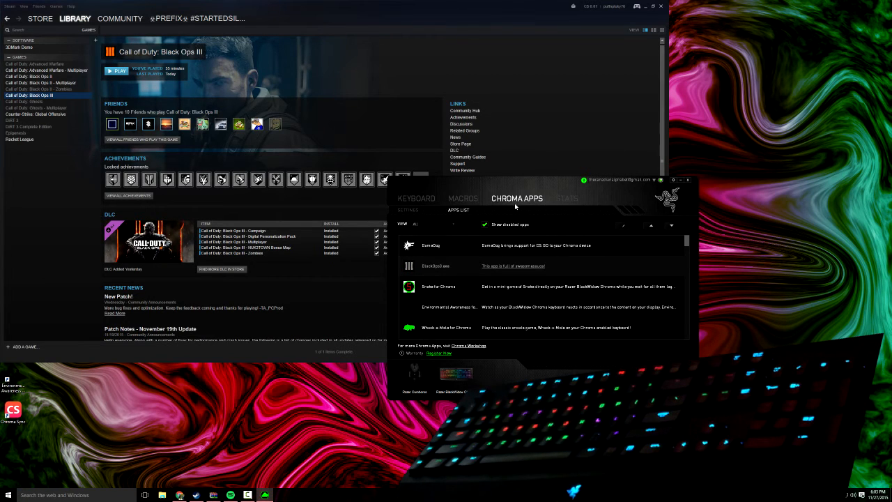